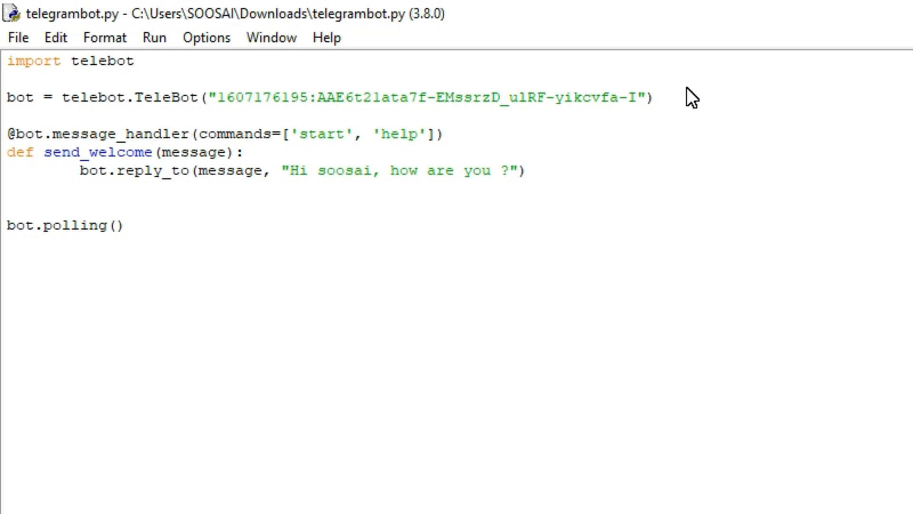
Bring the Telegram Desktop window to the front over the IDLE editor
left_click(134, 61)
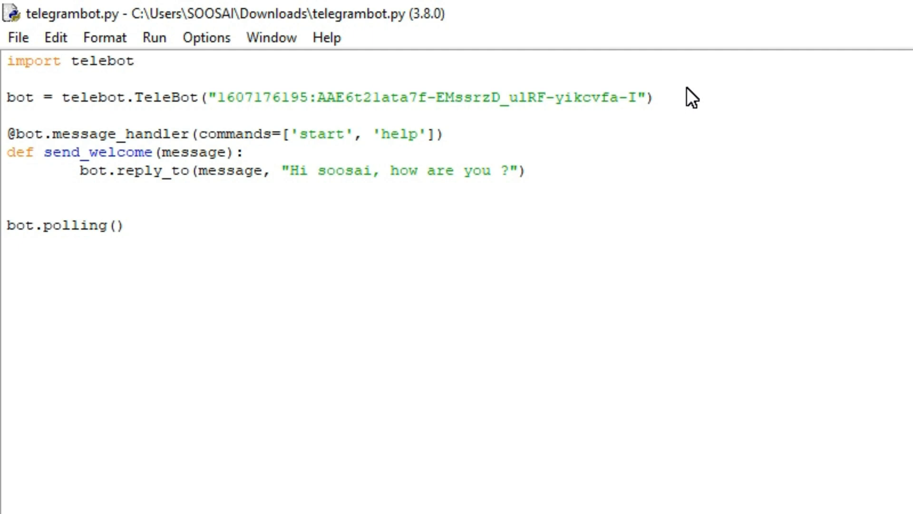
left_click(134, 61)
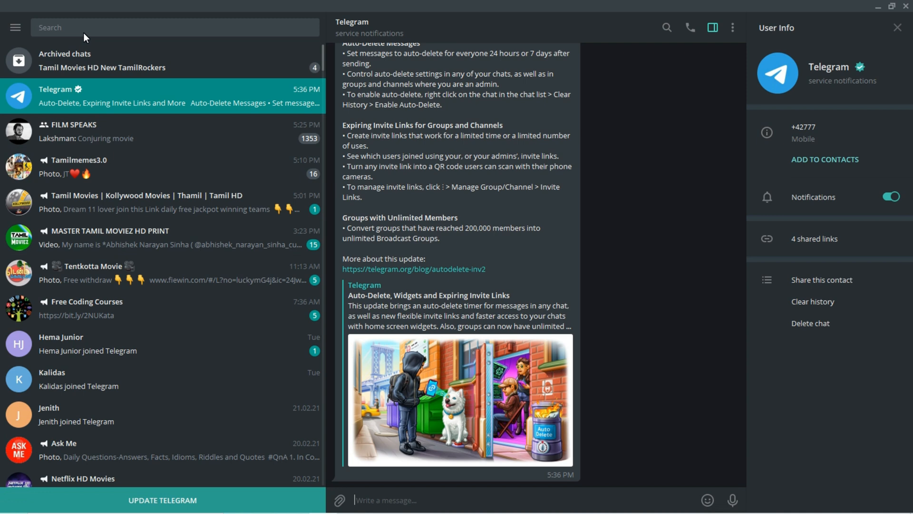
Search 'bot' and open the BotFather conversation from the results
type("bot")
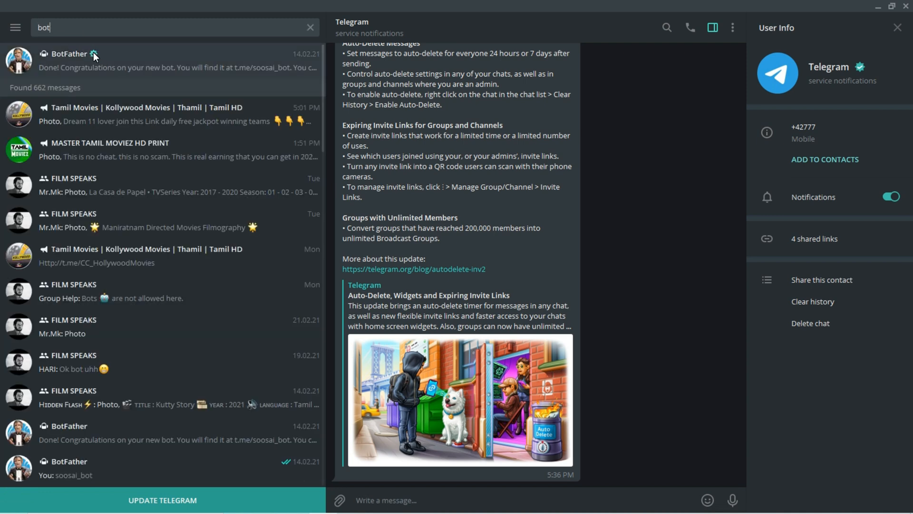
left_click(69, 60)
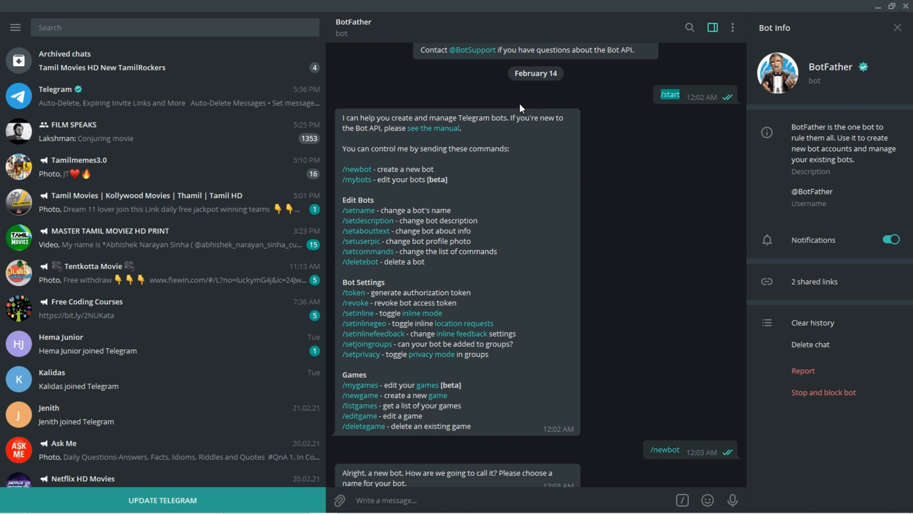
mouse_move(349, 130)
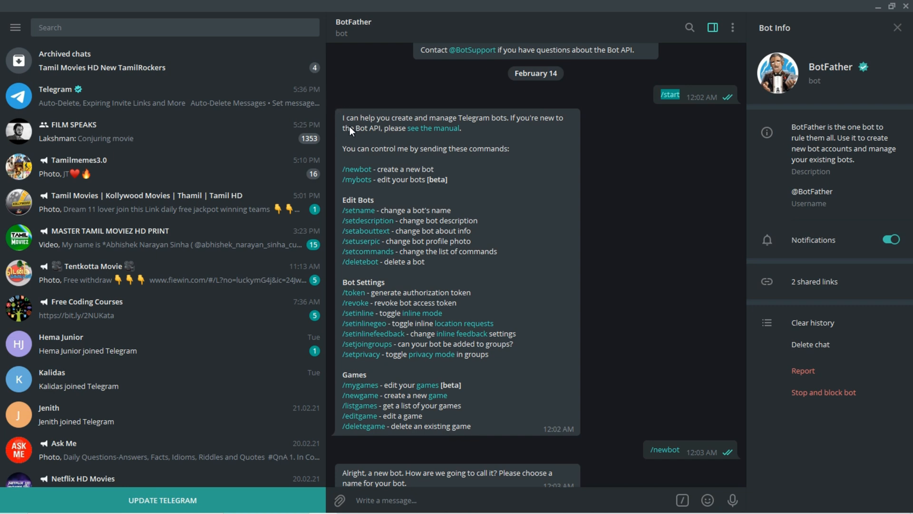
mouse_move(352, 126)
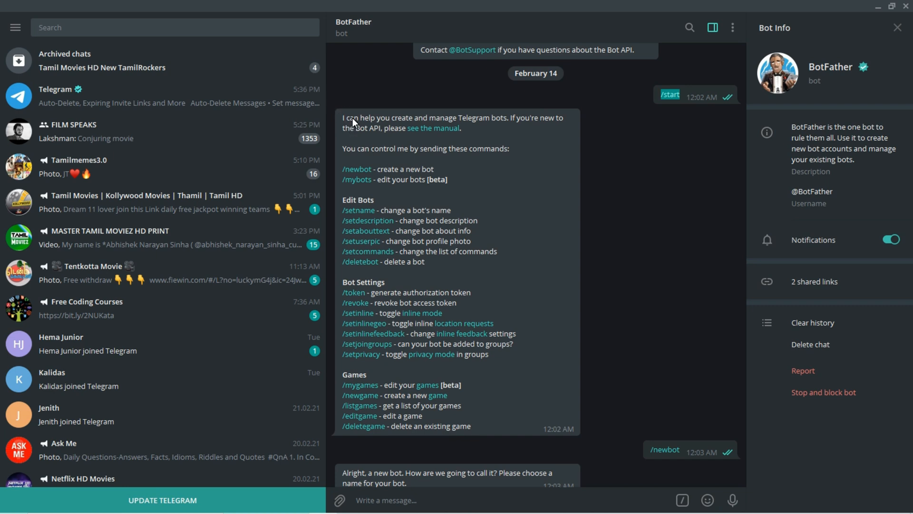
Bring the /newbot exchange naming 'soosai' into view in the BotFather chat
type("soosai")
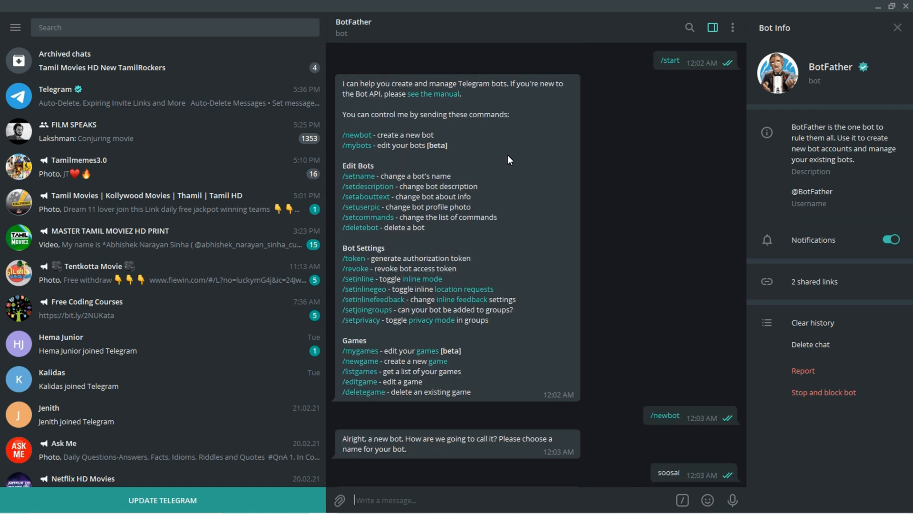
mouse_move(376, 138)
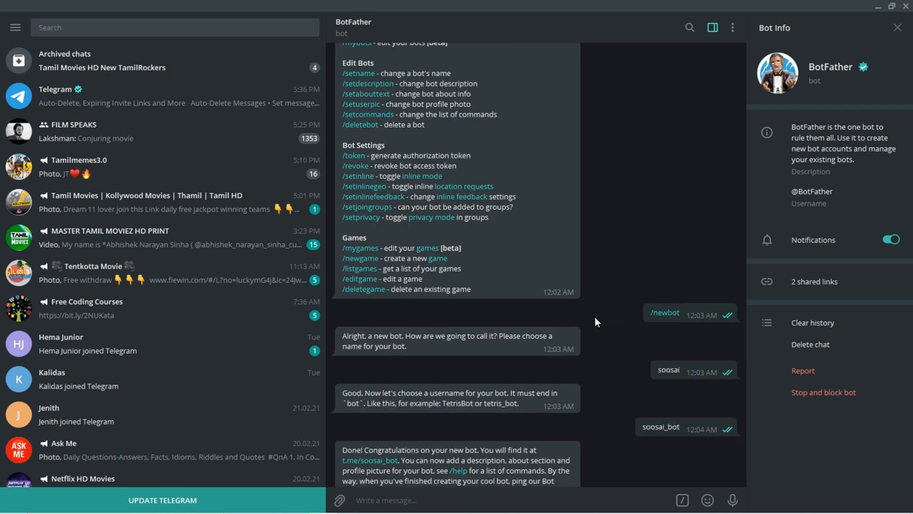
Scroll to BotFather's 'Done! Congratulations' message with the soosai_bot API token
scroll("down", 3)
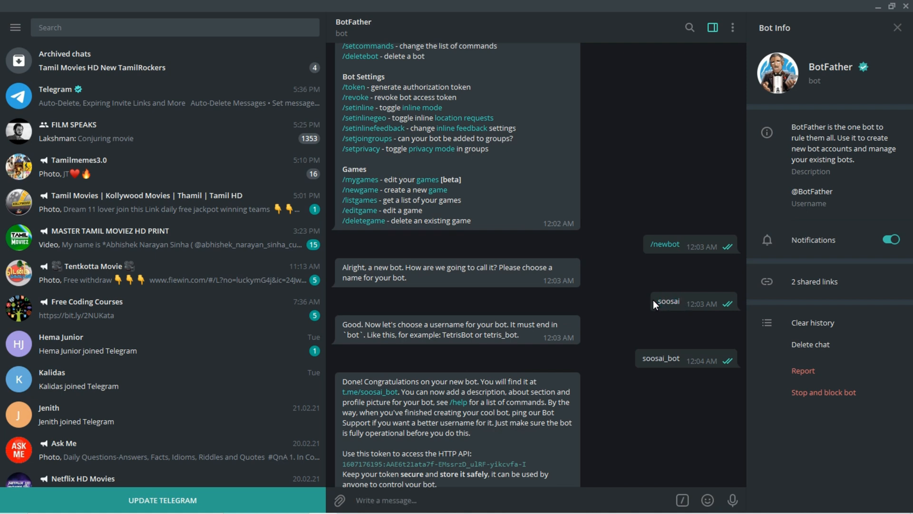
mouse_move(520, 320)
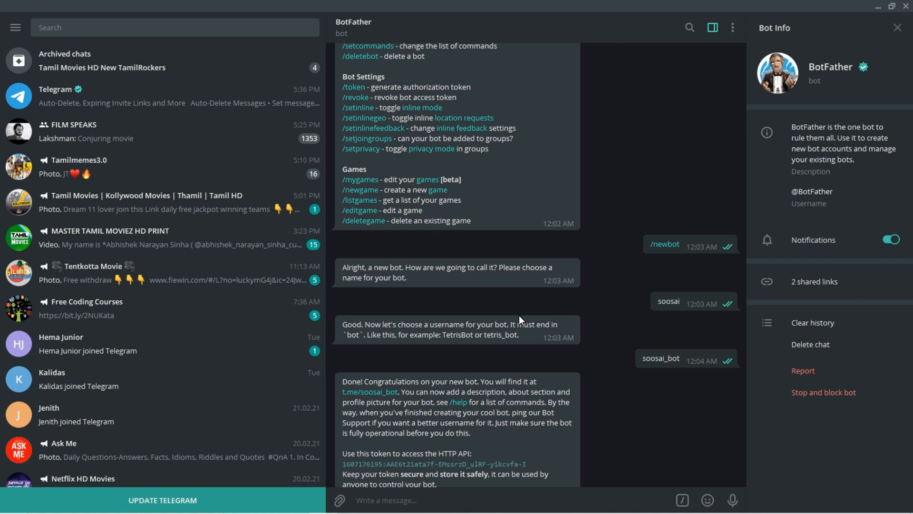
mouse_move(505, 342)
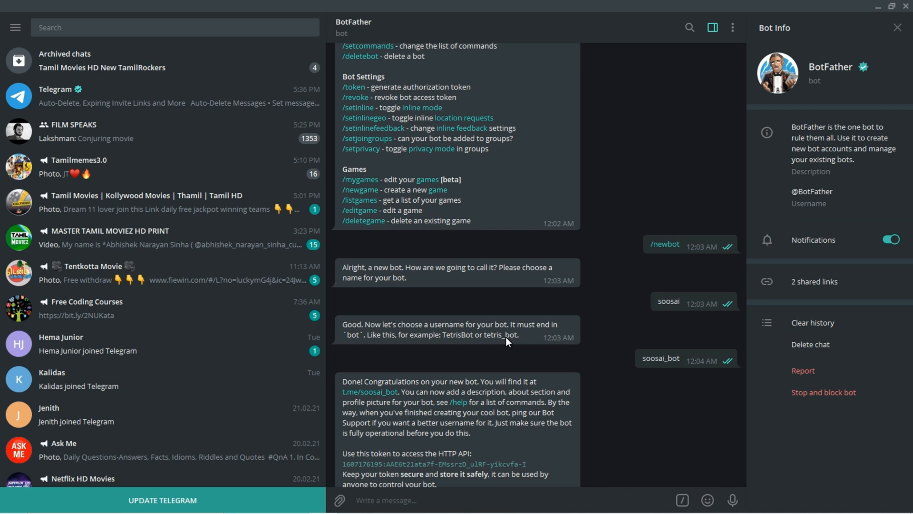
mouse_move(483, 340)
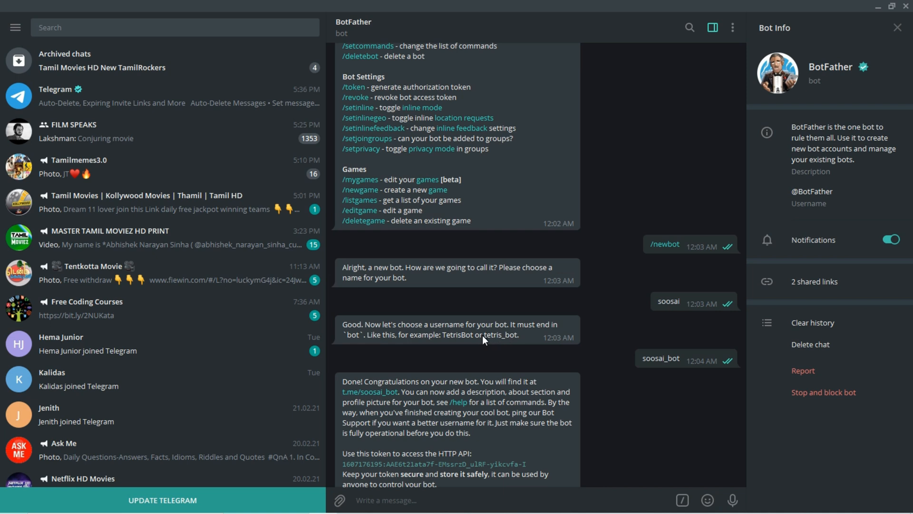
double_click(500, 334)
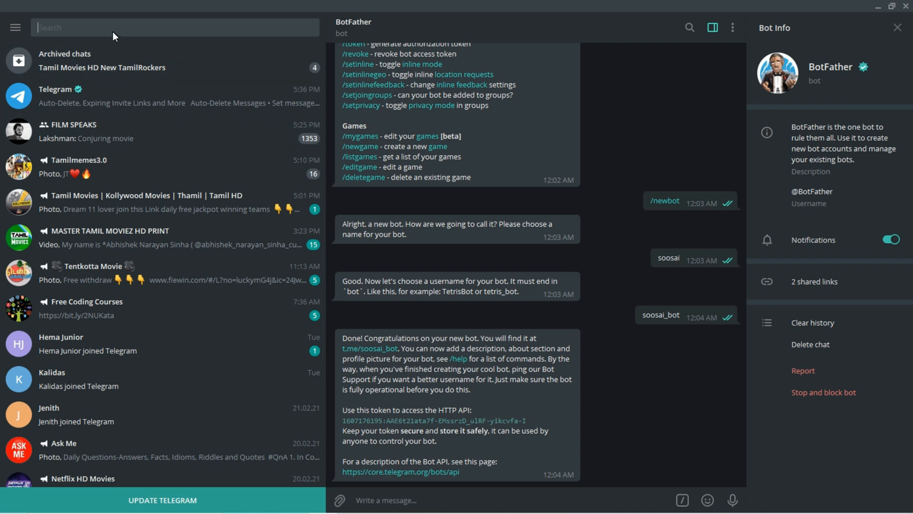
type("soosai_bot")
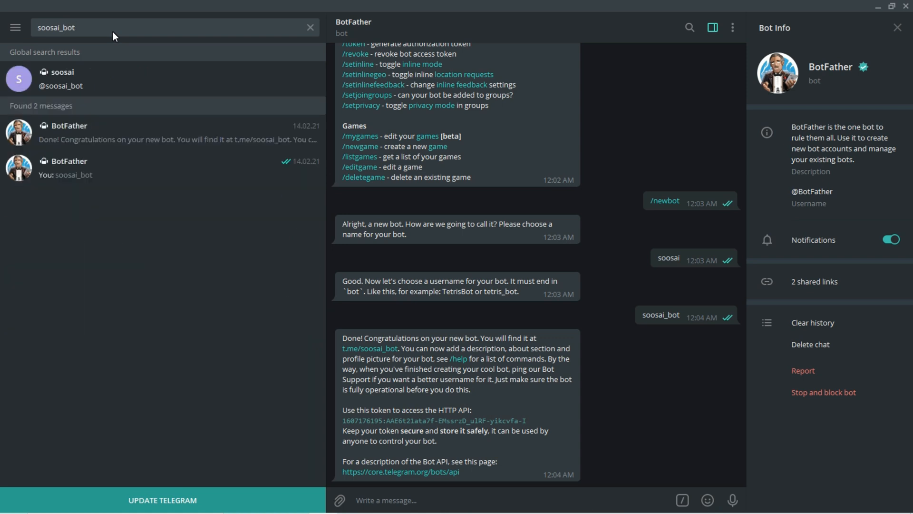
mouse_move(112, 73)
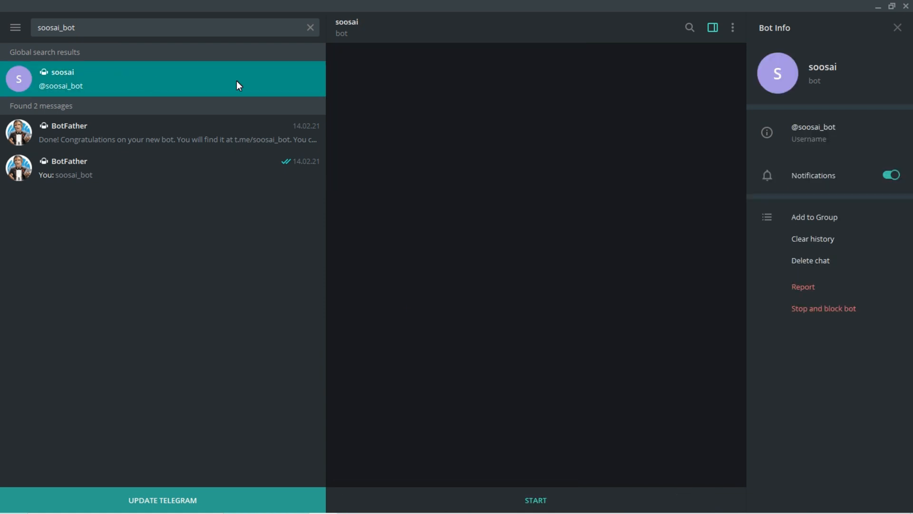
mouse_move(534, 486)
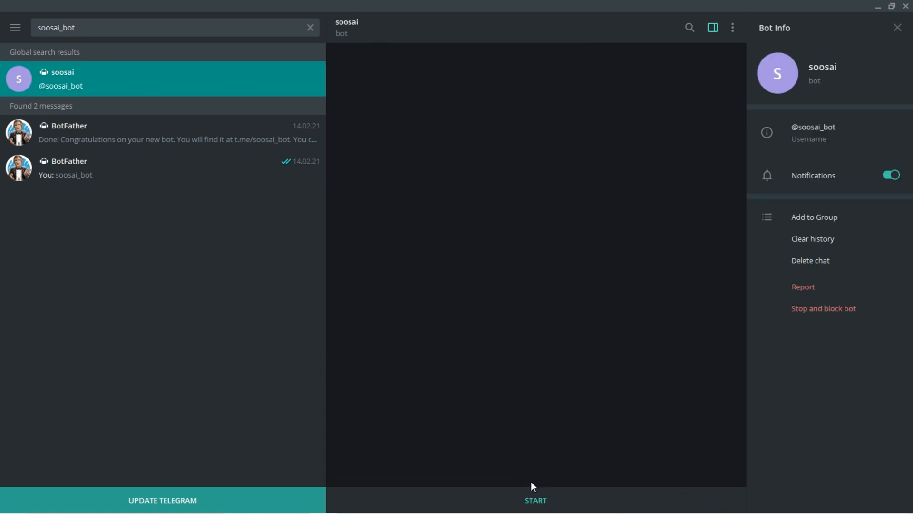
mouse_move(494, 422)
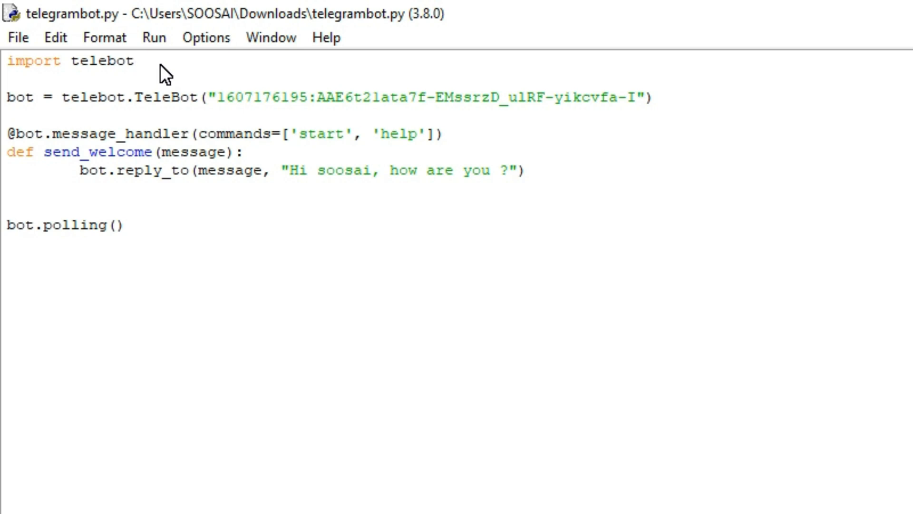
Select the bot token string in the telegrambot.py script for comparison
left_click(134, 61)
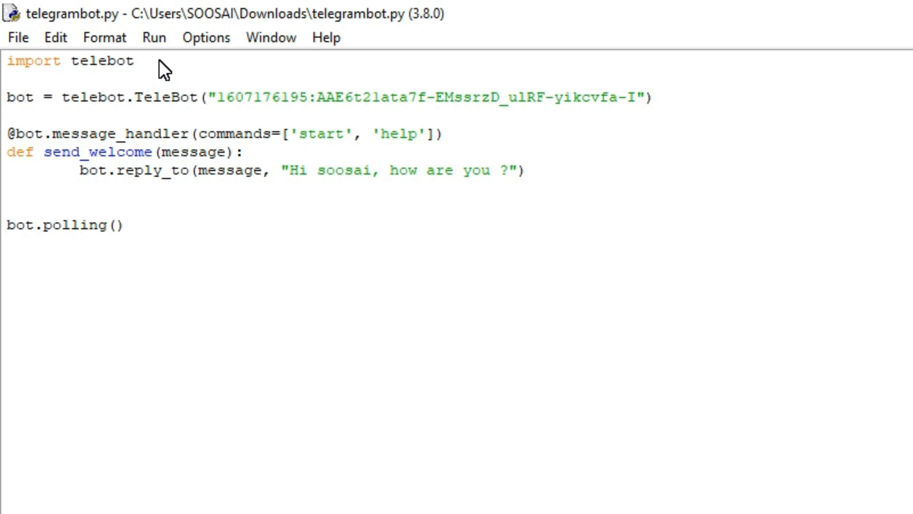
mouse_move(69, 105)
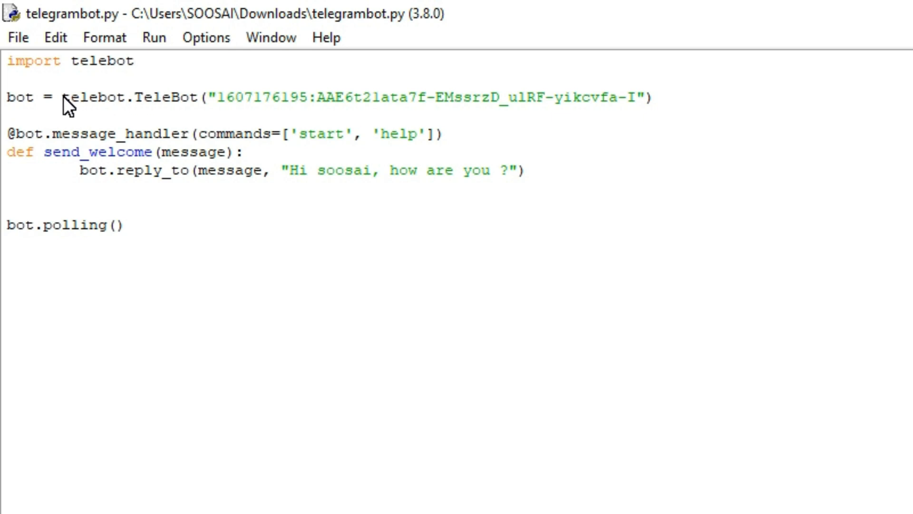
mouse_move(207, 100)
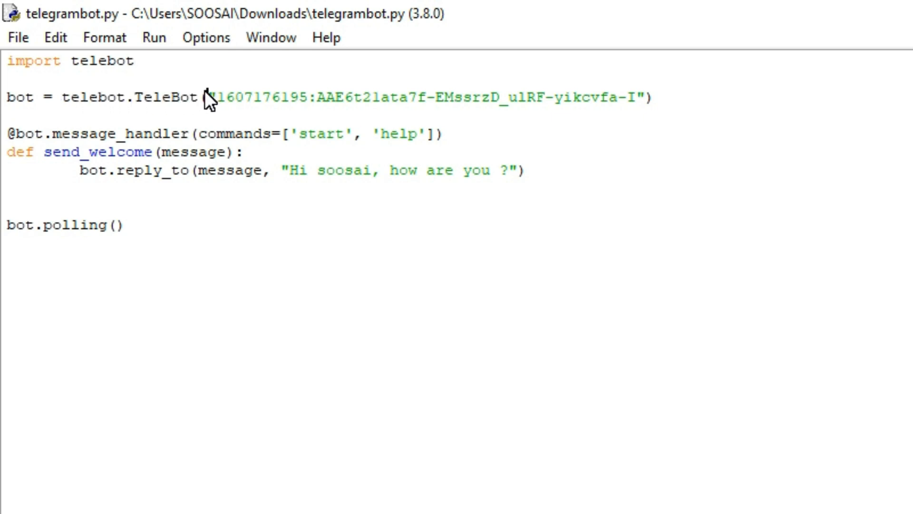
left_click_drag(209, 97, 548, 97)
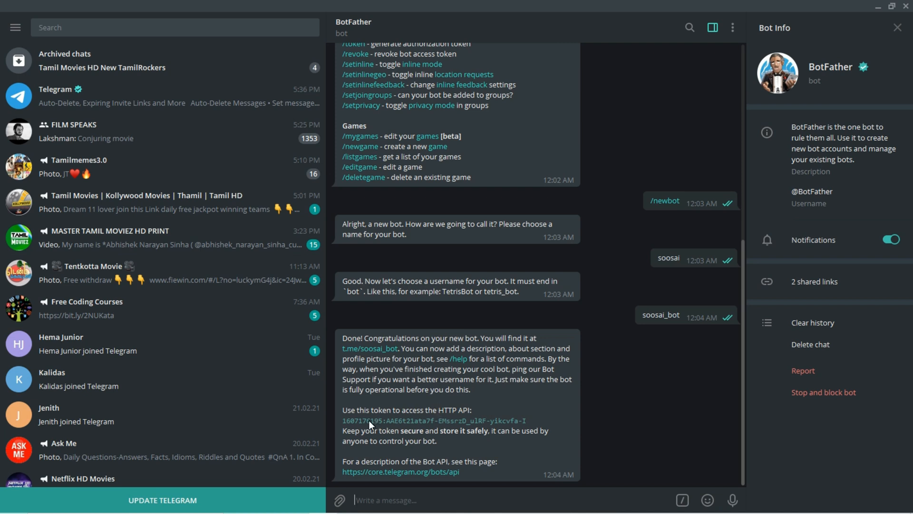
Select the API token in BotFather's message to match it against the script
left_click_drag(343, 419, 512, 420)
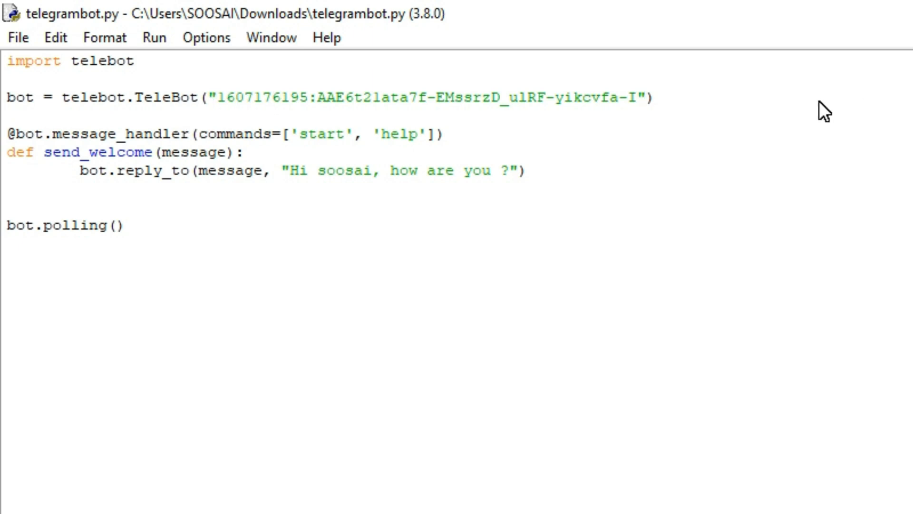
left_click(653, 97)
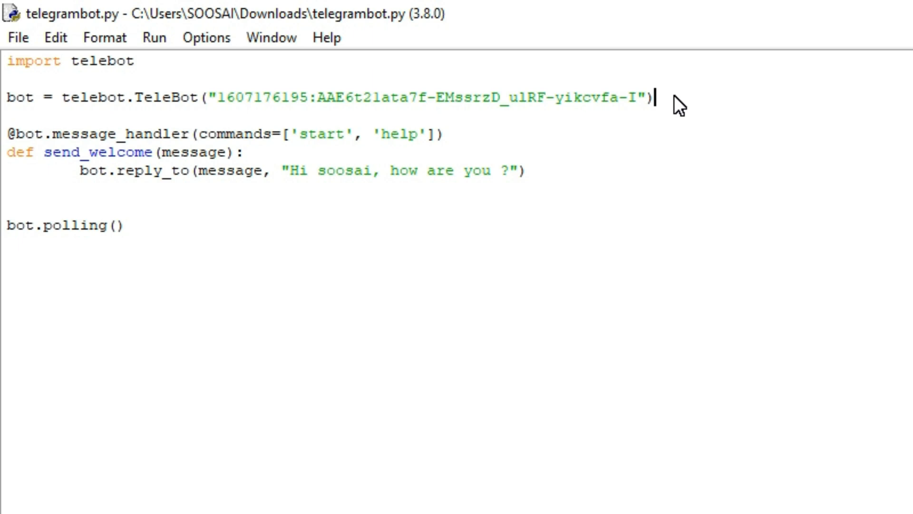
mouse_move(55, 141)
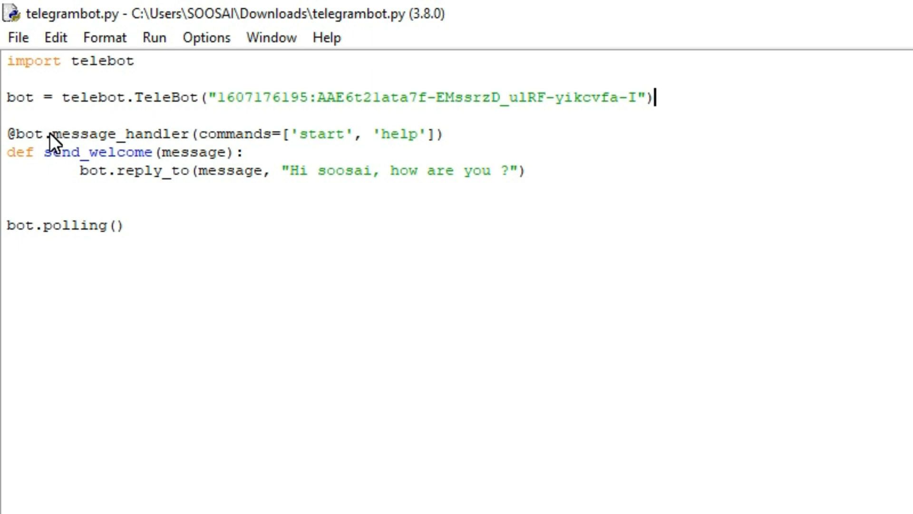
double_click(111, 134)
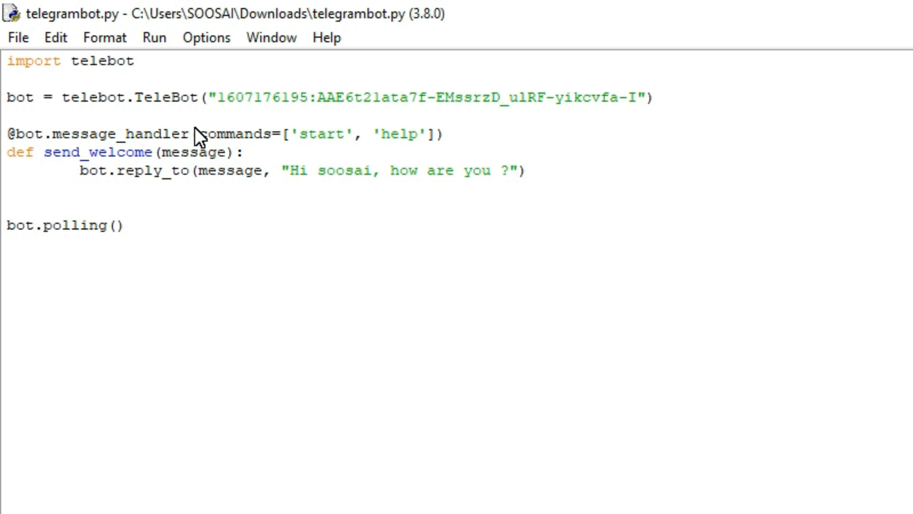
left_click(190, 133)
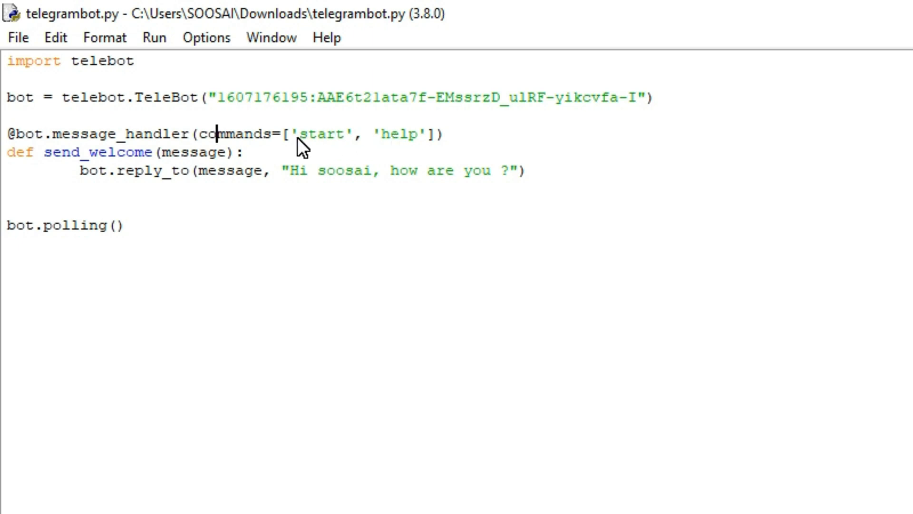
double_click(317, 134)
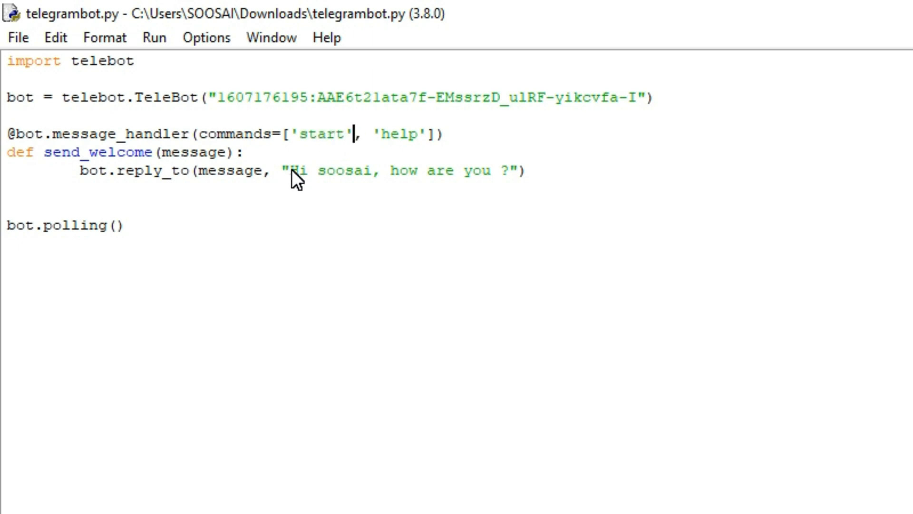
left_click_drag(294, 170, 492, 170)
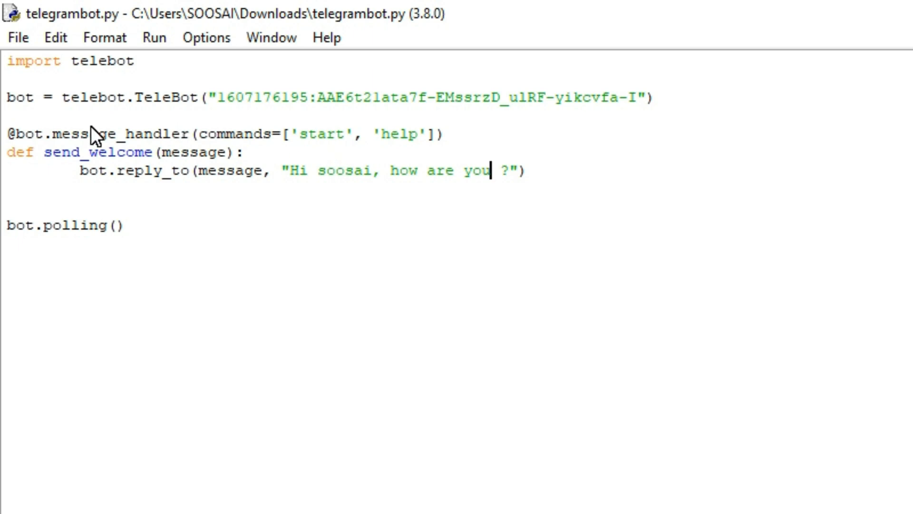
double_click(116, 134)
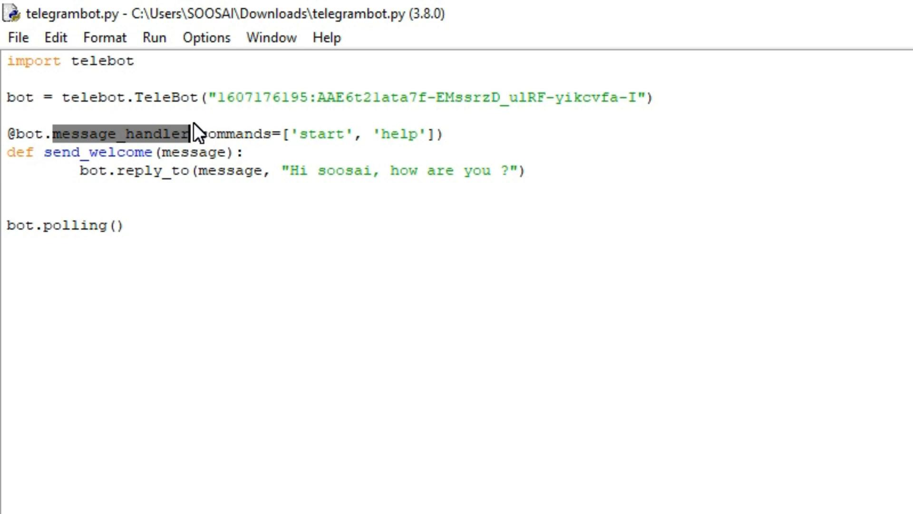
left_click(186, 151)
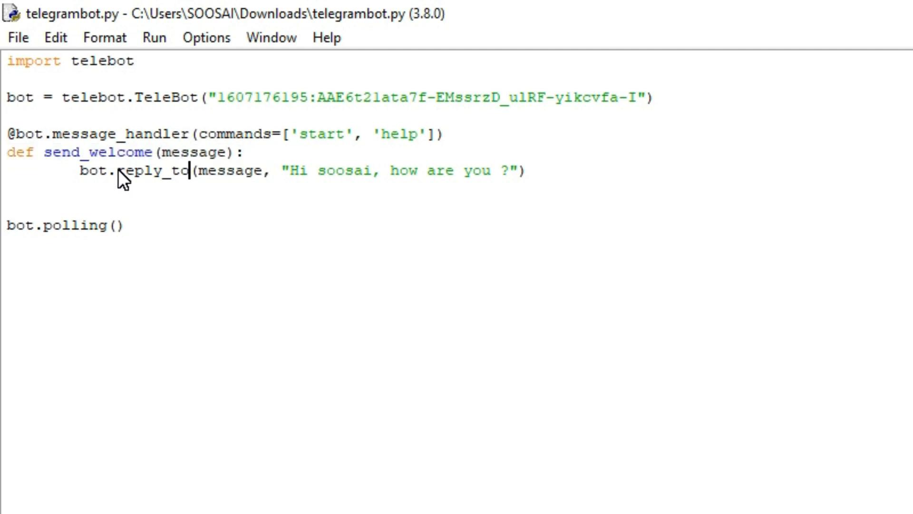
mouse_move(185, 193)
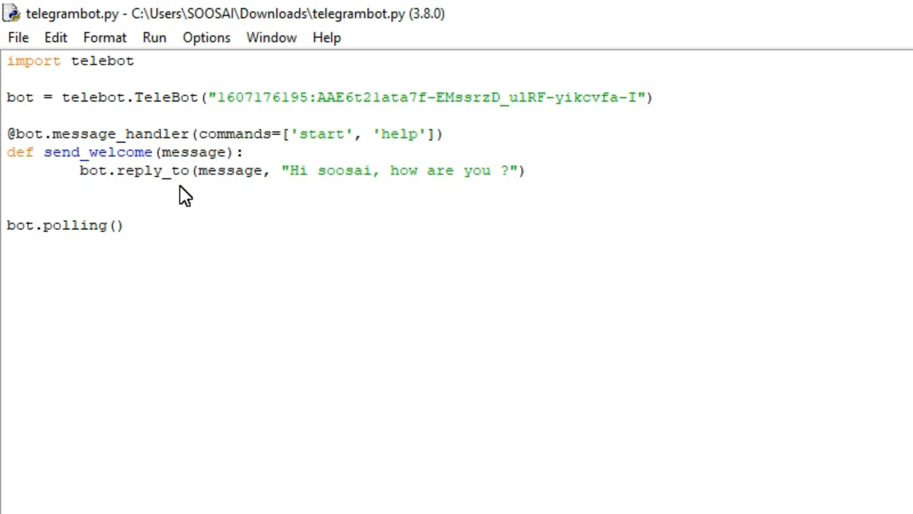
left_click(190, 170)
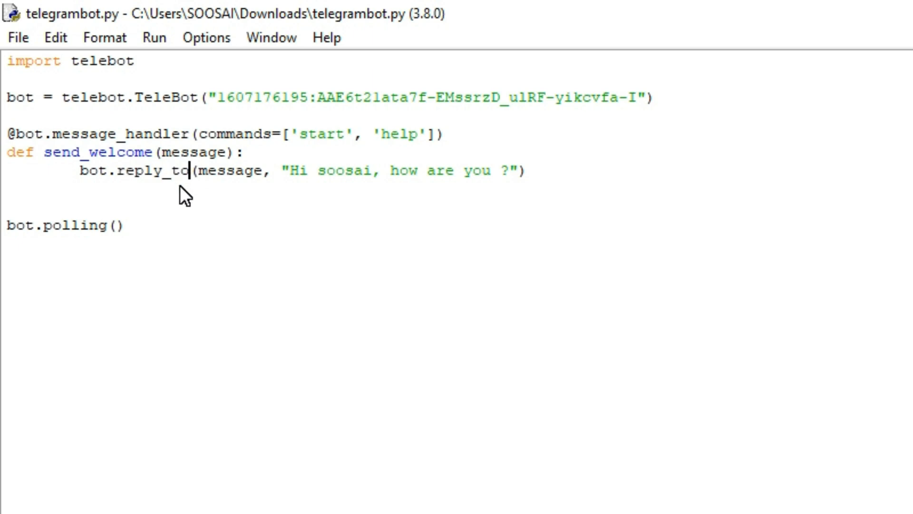
left_click_drag(302, 135, 381, 134)
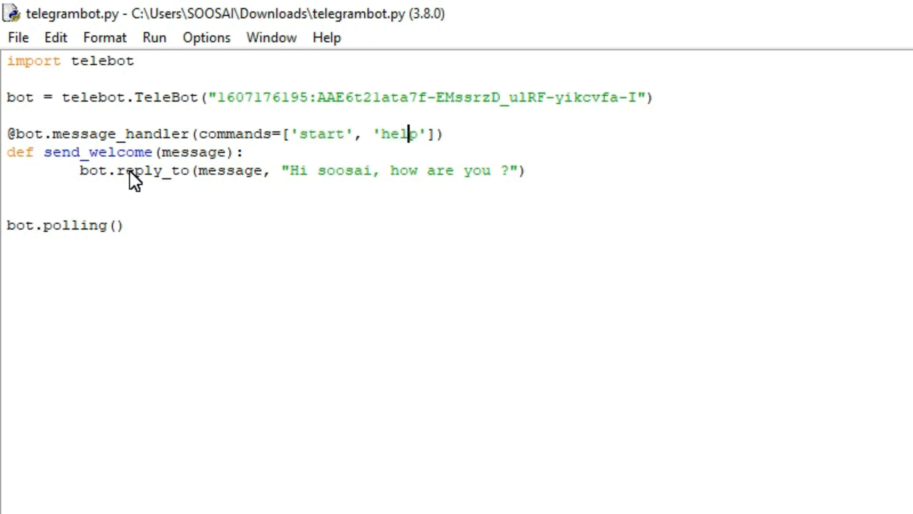
double_click(154, 170)
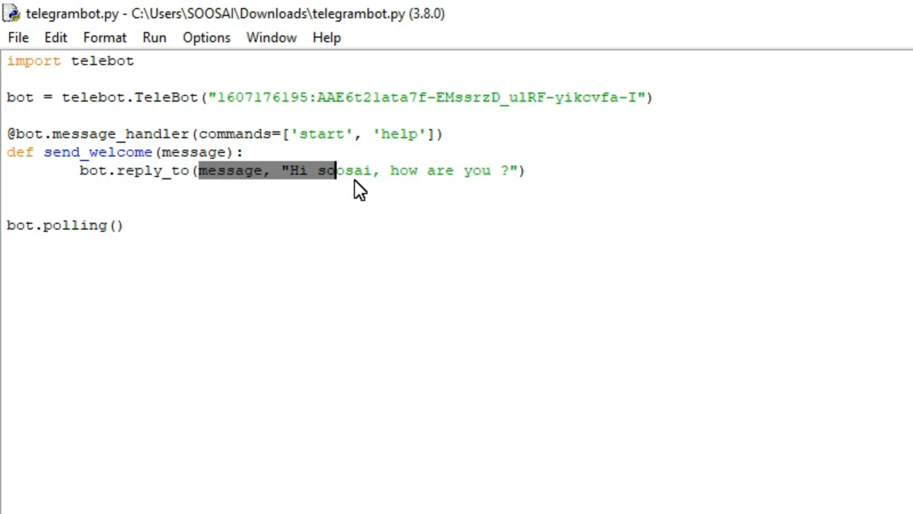
left_click_drag(335, 171, 463, 170)
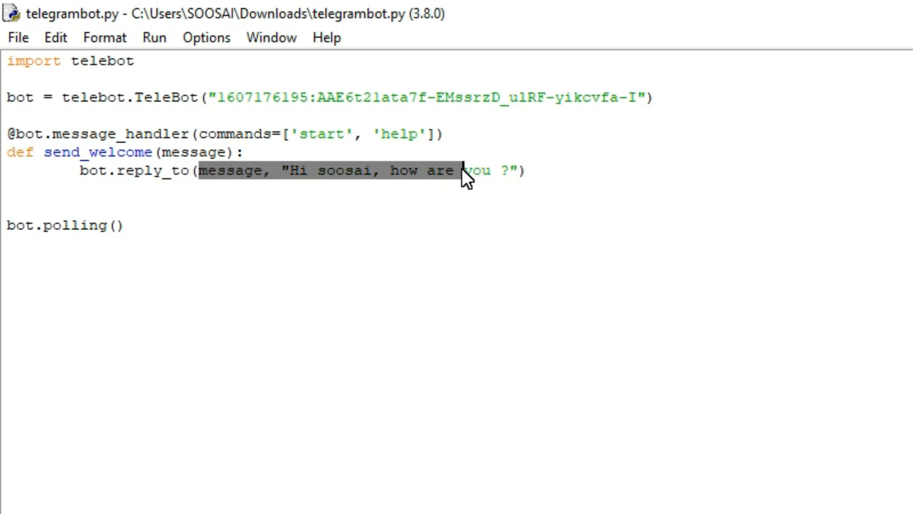
left_click(513, 171)
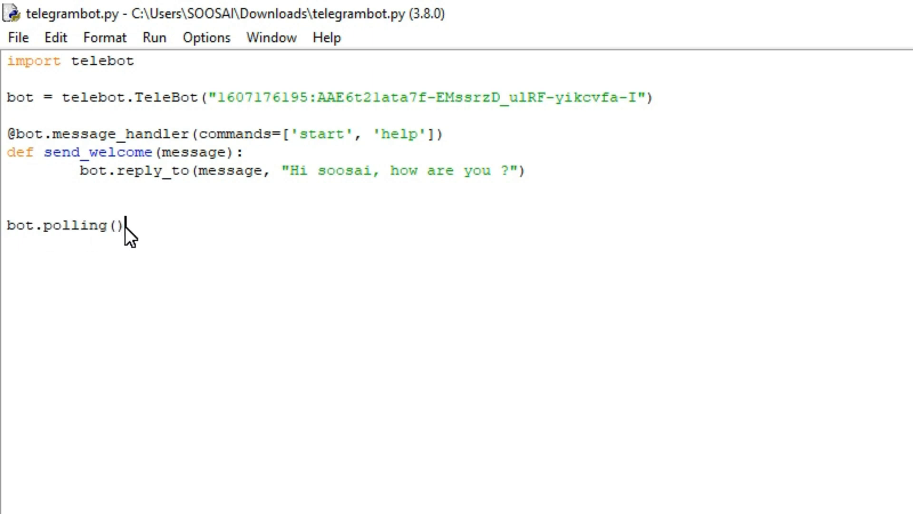
Run telegrambot.py via Run Module and maximize the Python 3.8.0 Shell showing RESTART
double_click(116, 227)
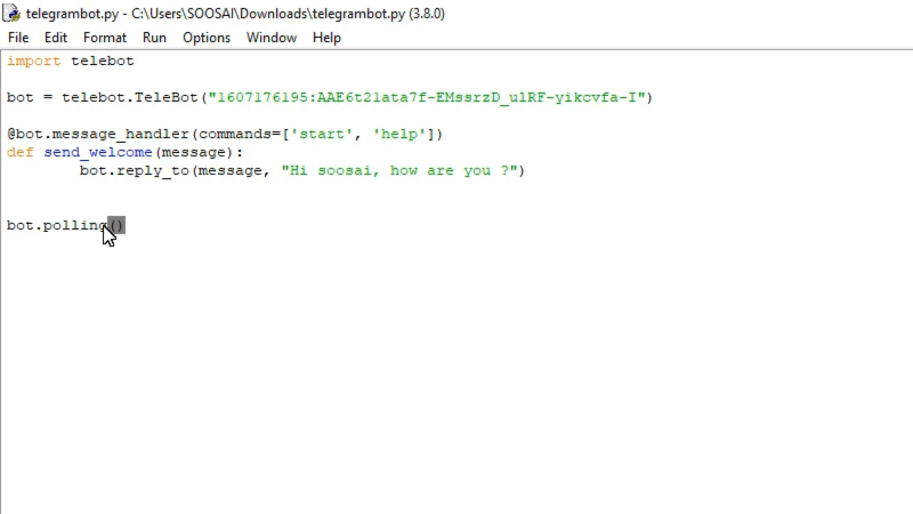
double_click(76, 226)
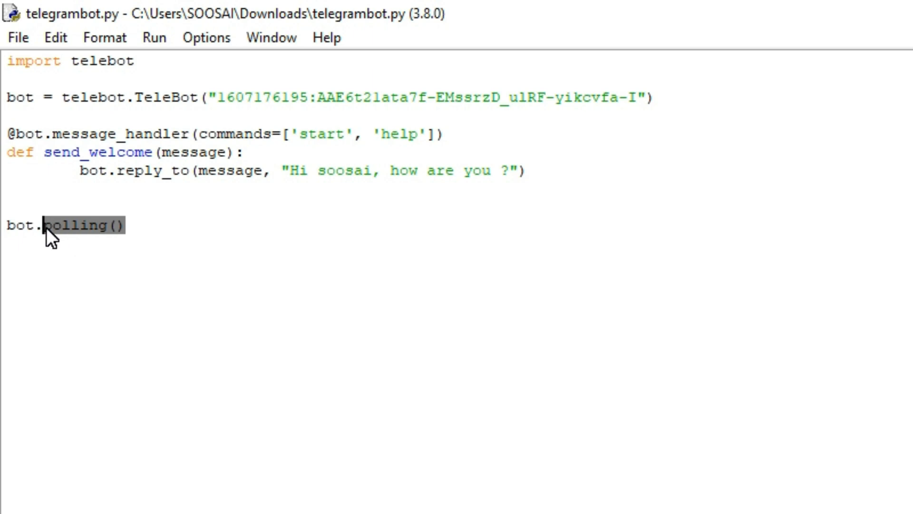
mouse_move(183, 165)
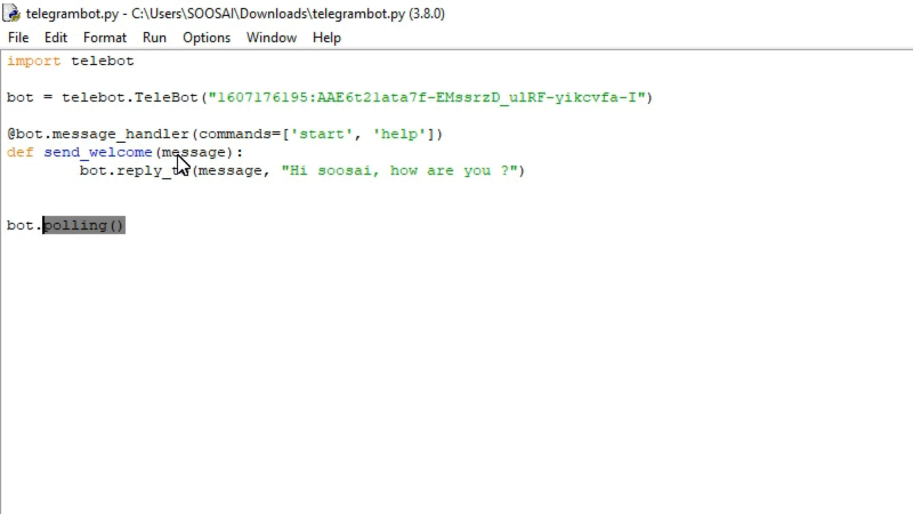
left_click(154, 37)
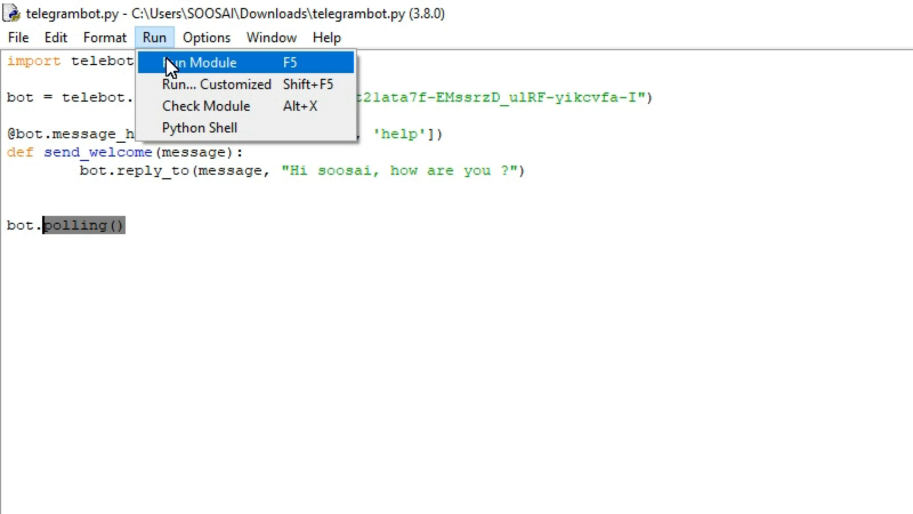
left_click(200, 63)
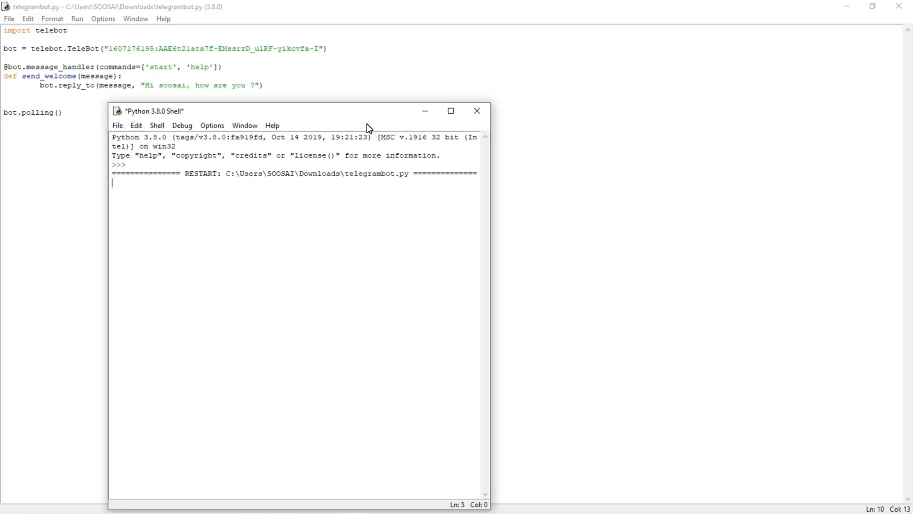
left_click(449, 110)
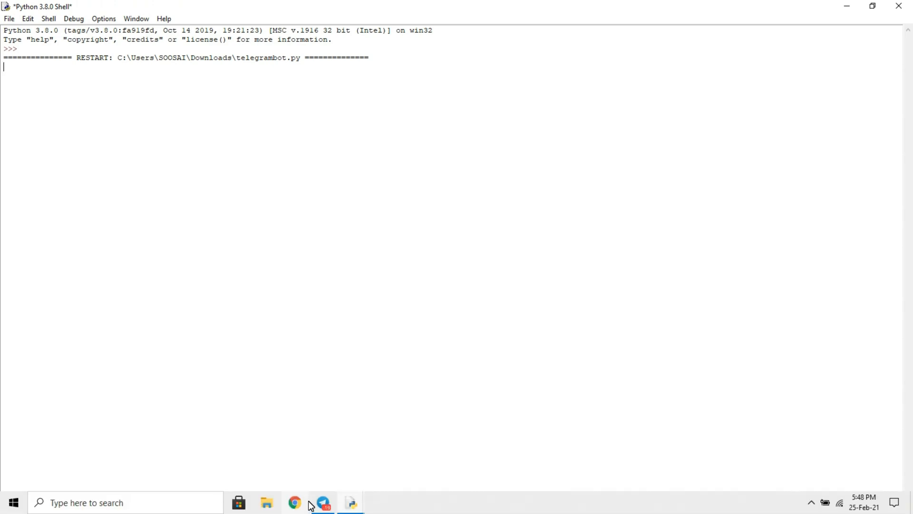
Search 'soos', open the soosai bot chat and START it to get 'Hi soosai, how are you ?'
left_click(322, 503)
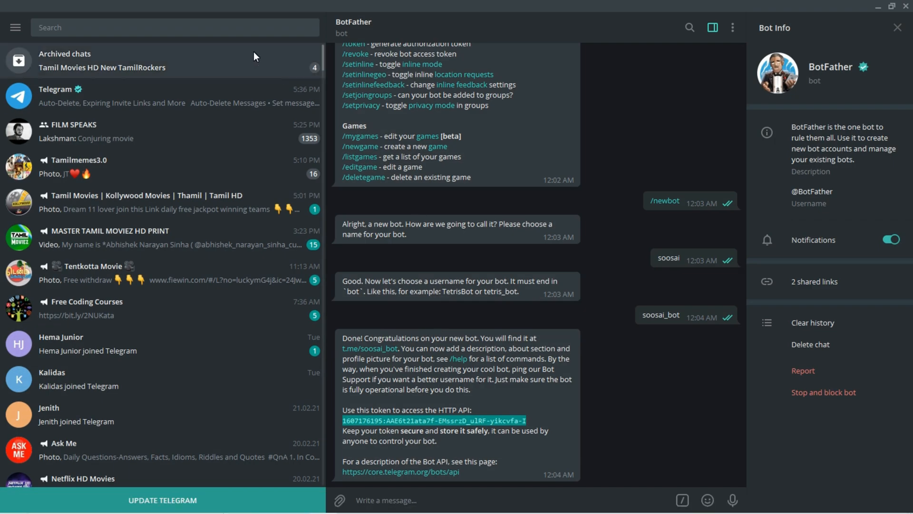
type("soosai_bot")
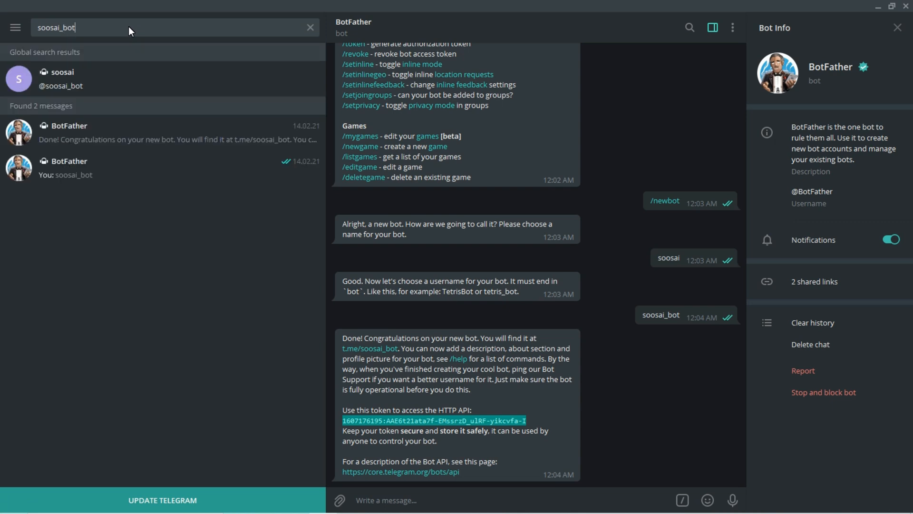
left_click(61, 79)
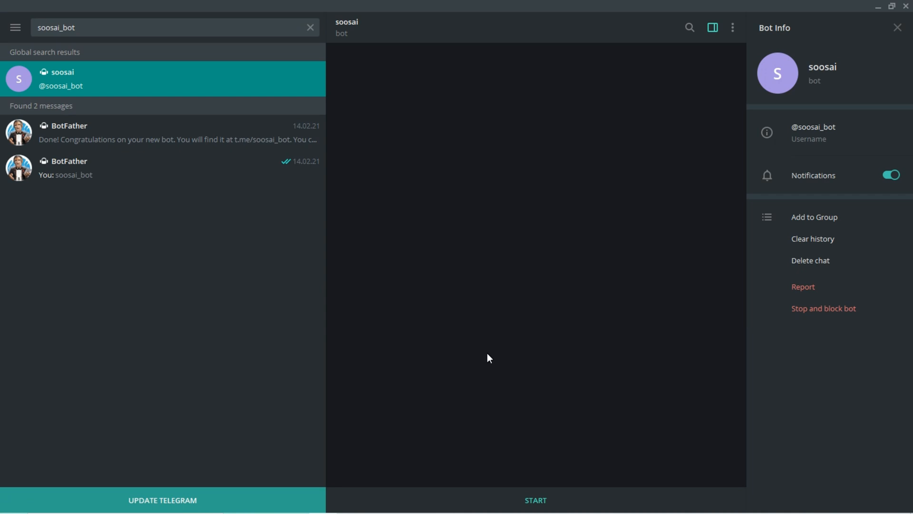
left_click(535, 499)
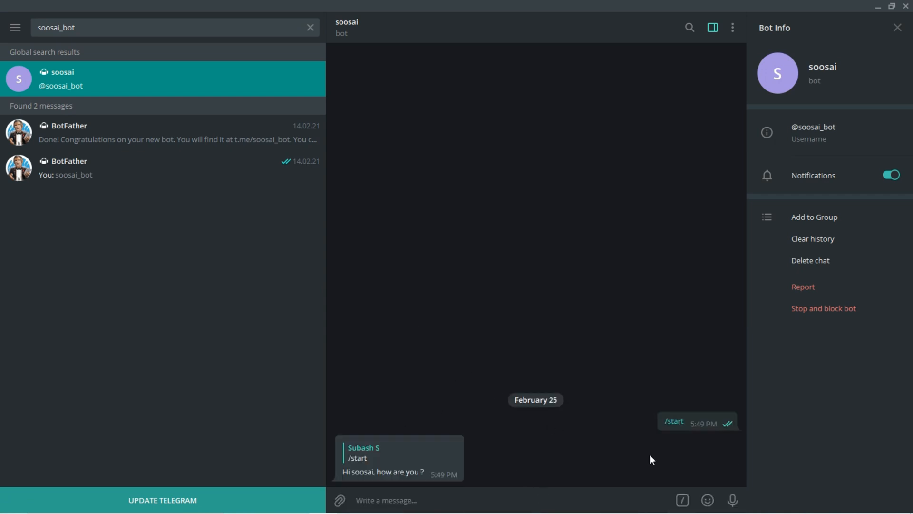
mouse_move(426, 481)
type("/")
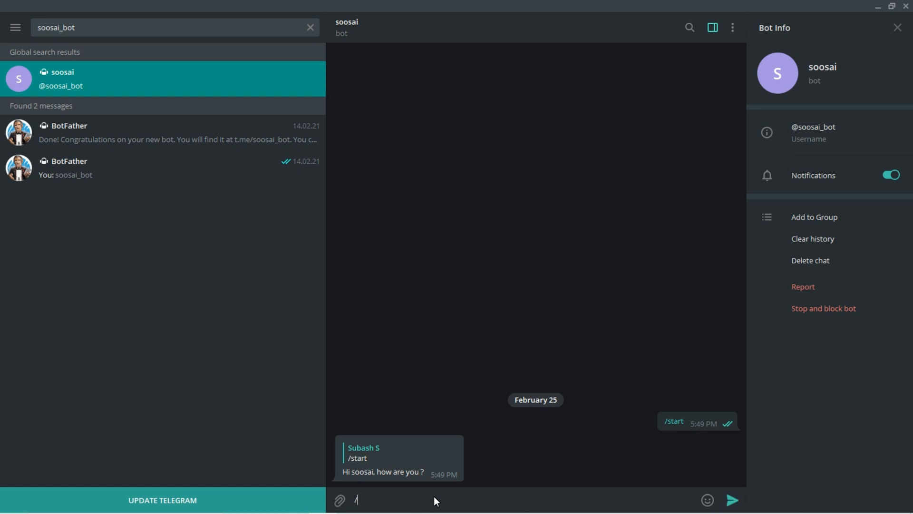
Send /help to get the same greeting back, then send /hi which gets no reply
type("help")
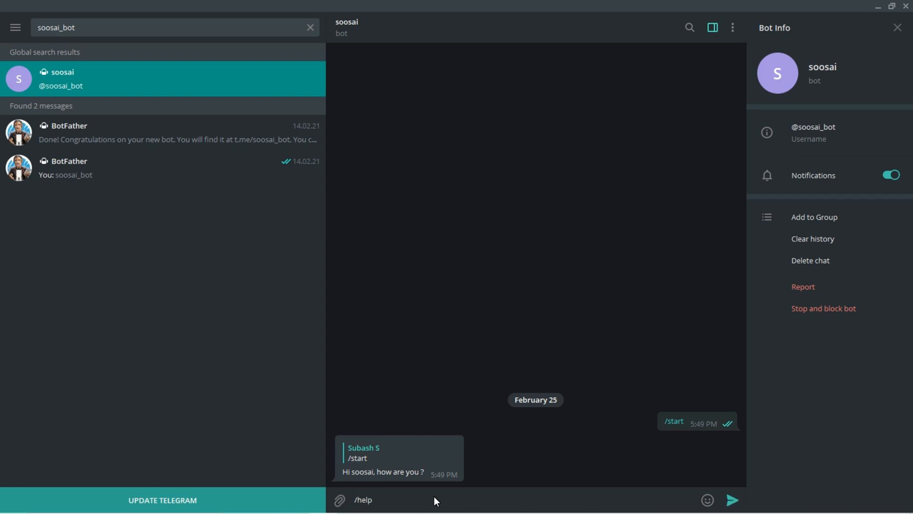
left_click(732, 499)
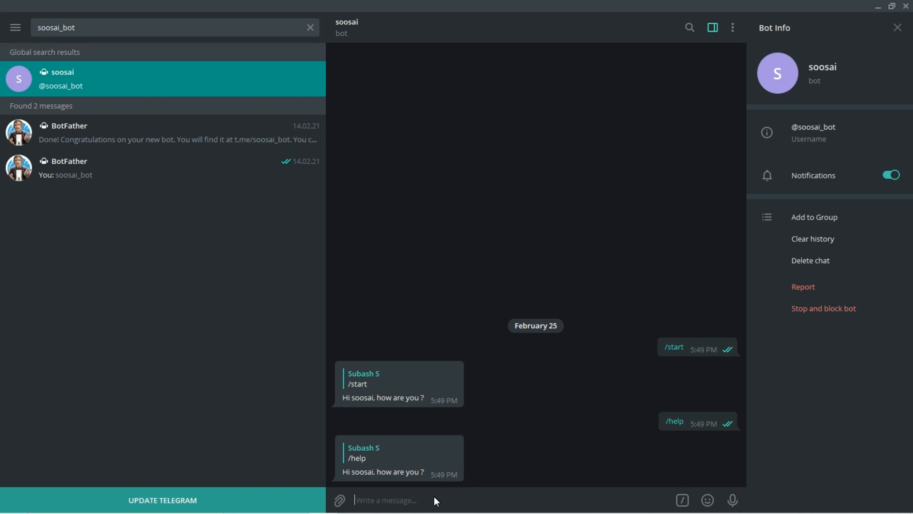
type("/")
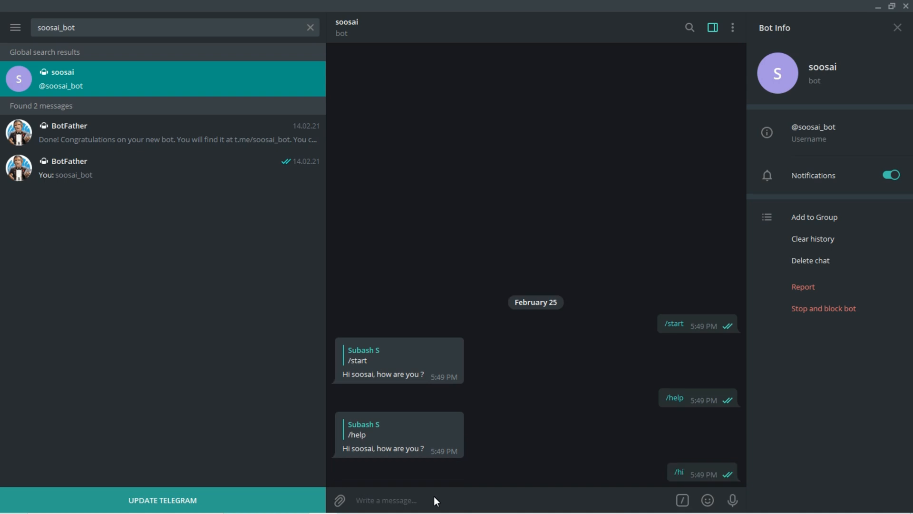
left_click(386, 499)
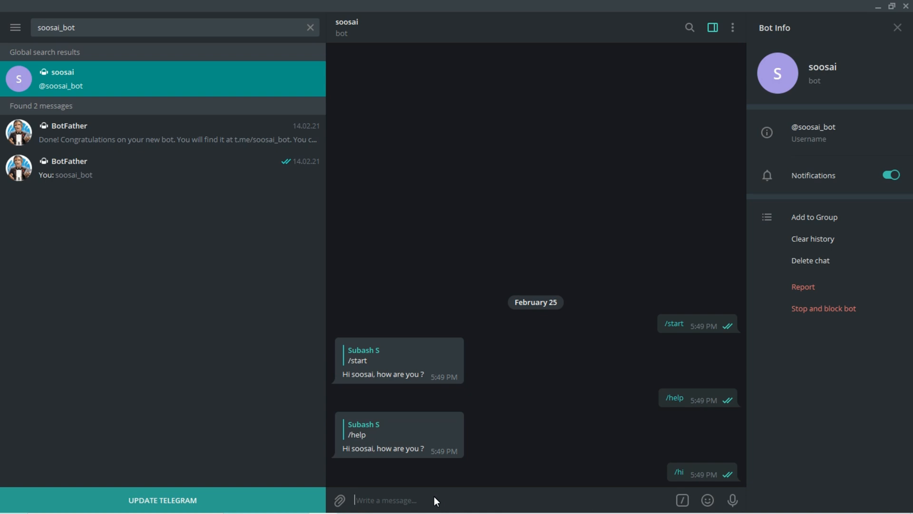